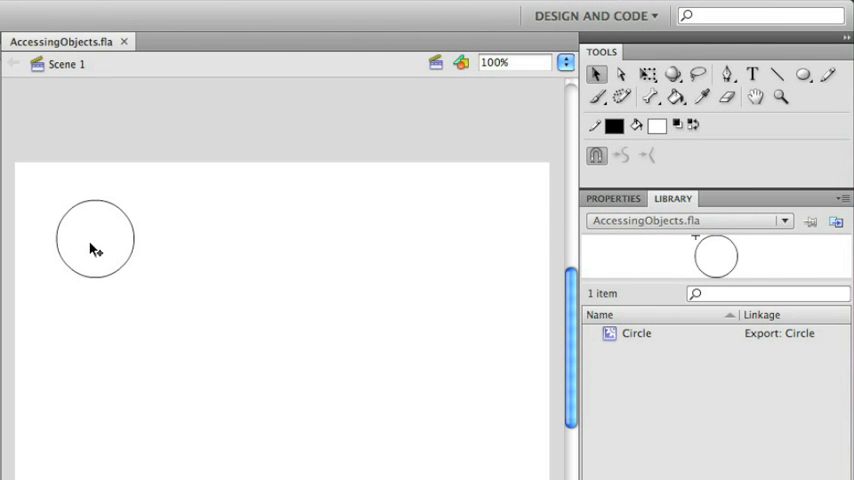
# Step: Select the circle on stage and view the Circle symbol's Linkage: exported as class Circle
pyautogui.click(96, 238)
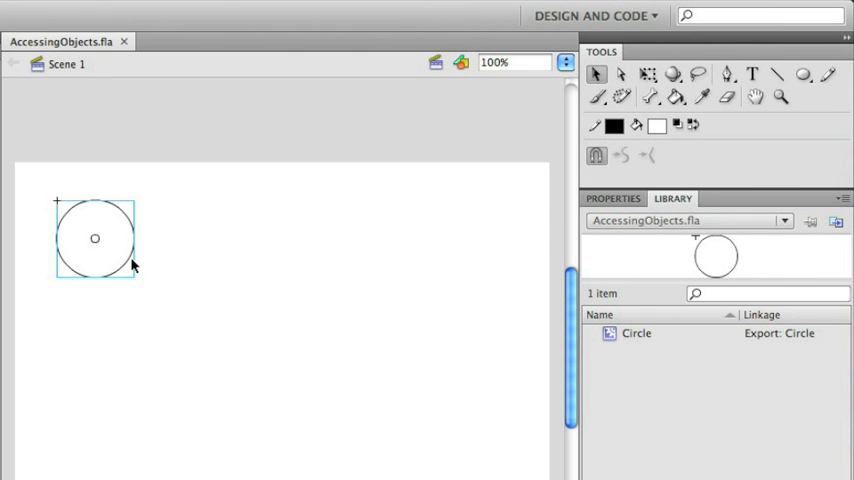
pyautogui.click(612, 198)
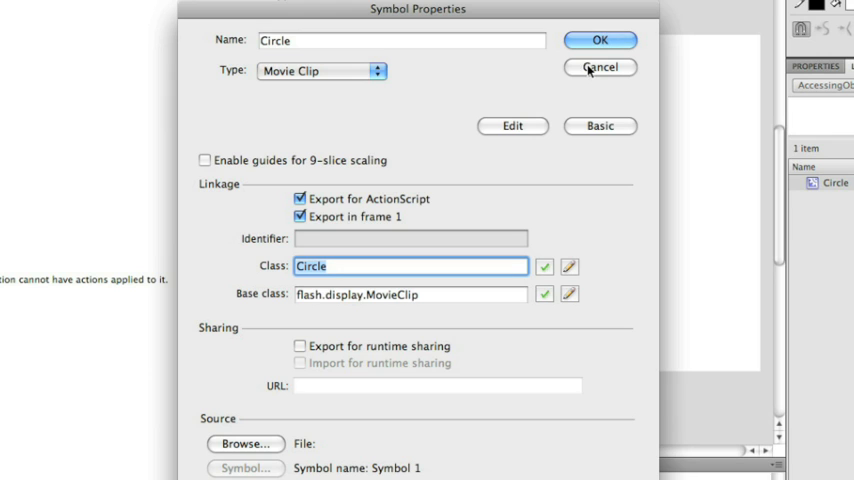
# Step: Cancel the Symbol Properties dialog and delete the circle instance, leaving the stage empty
pyautogui.click(600, 40)
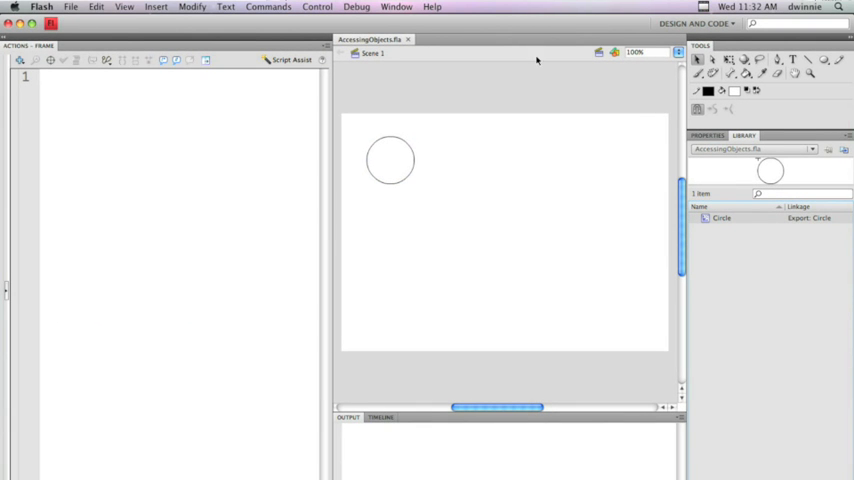
pyautogui.moveTo(528, 22)
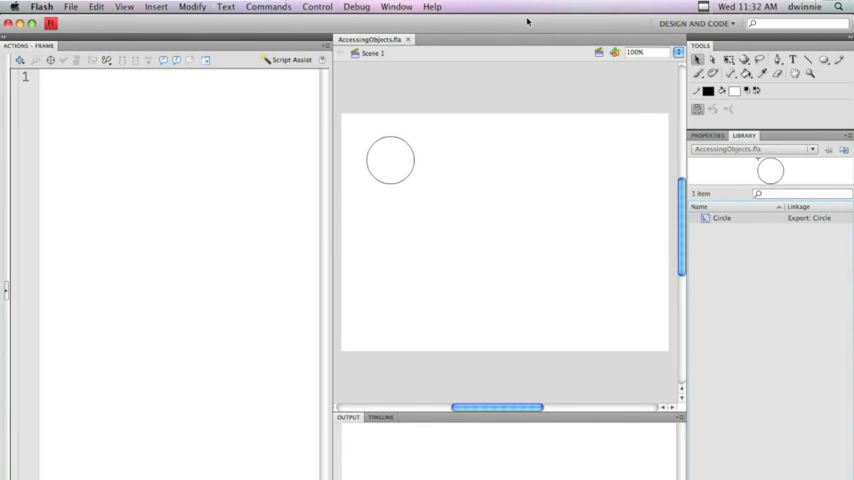
pyautogui.click(384, 160)
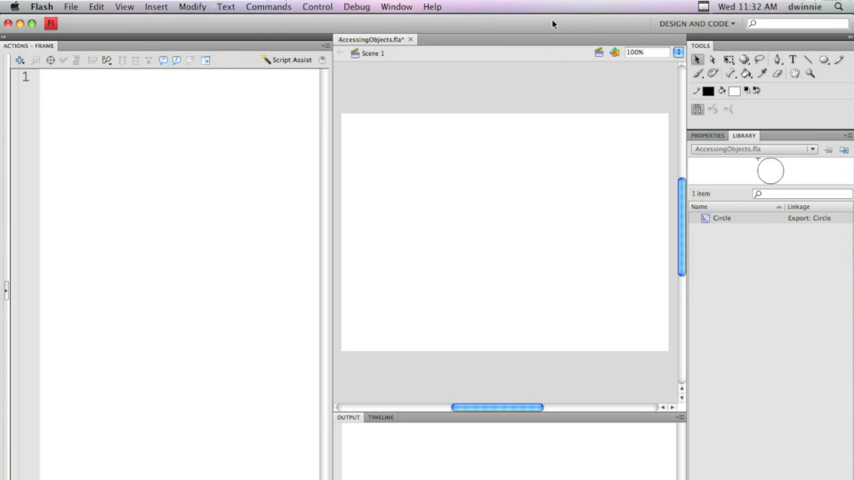
pyautogui.moveTo(492, 148)
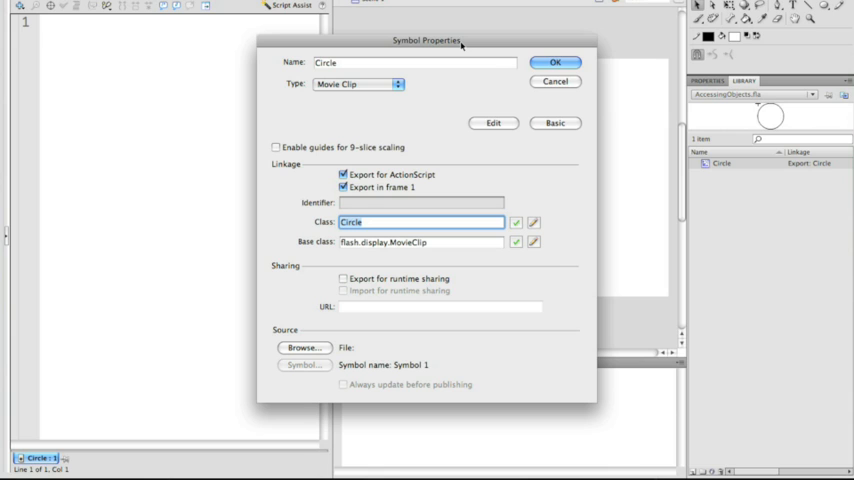
pyautogui.moveTo(406, 168)
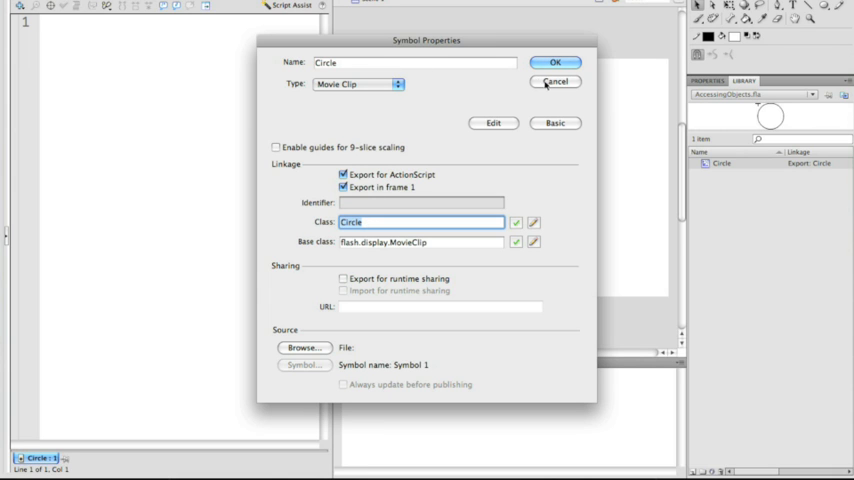
# Step: Draw a solid blue-filled square on the empty stage with the Rectangle tool and select it
pyautogui.click(556, 62)
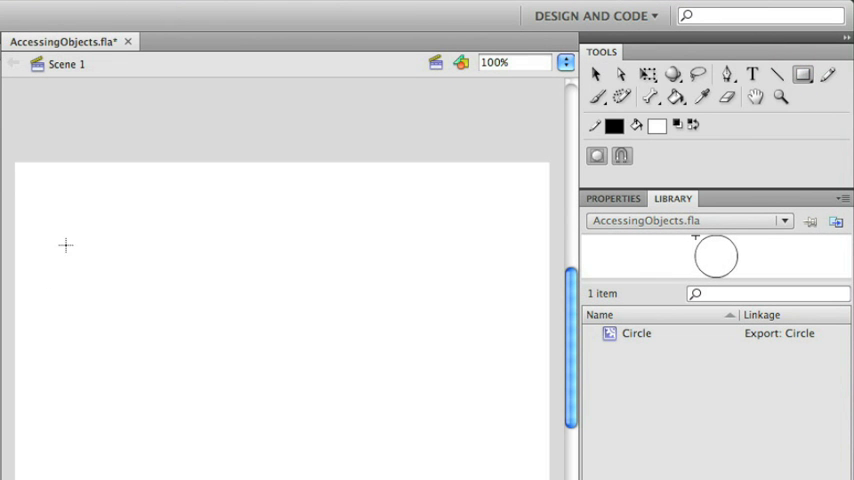
pyautogui.click(614, 126)
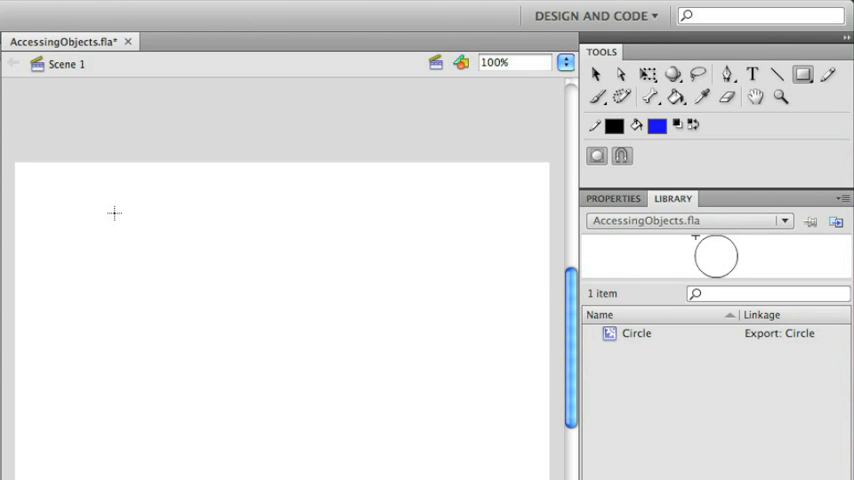
pyautogui.click(596, 76)
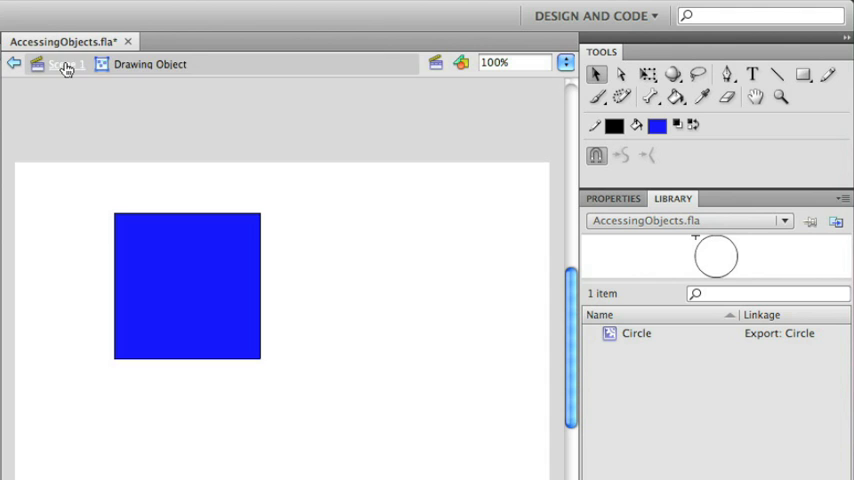
pyautogui.rightClick(452, 136)
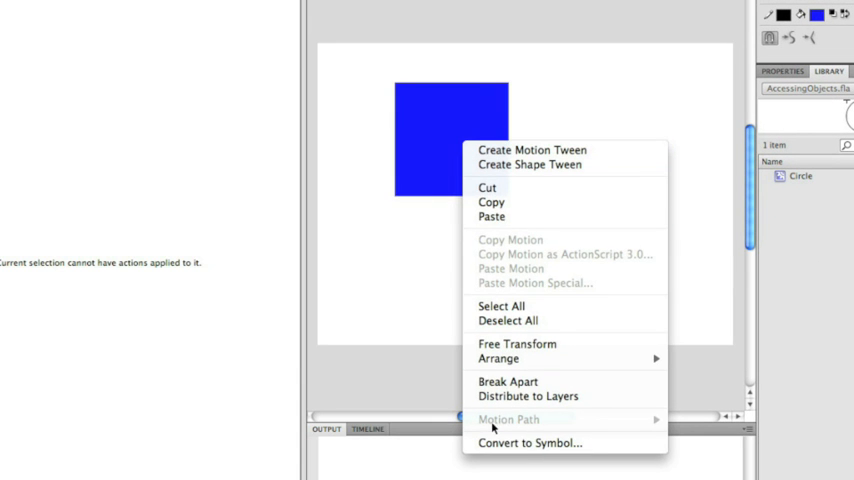
# Step: Convert the square to a movie clip named Blue Square, exported for ActionScript as class BlueSquare
pyautogui.click(528, 444)
pyautogui.write('Blue Square')
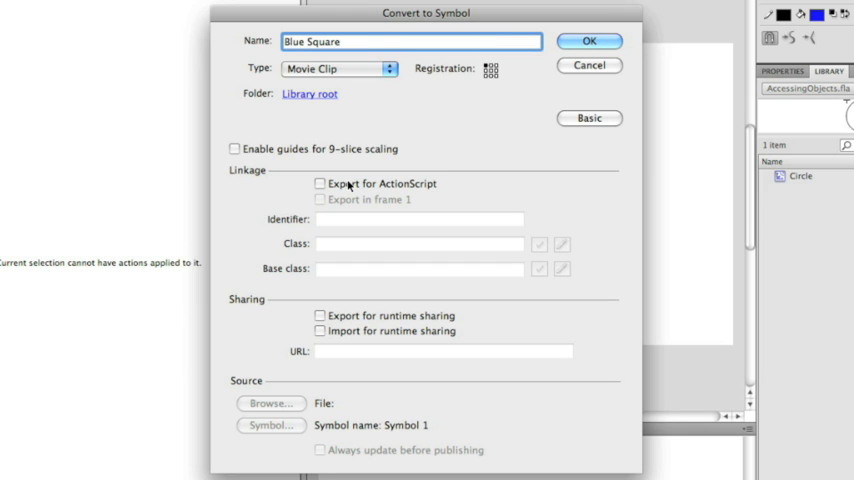
pyautogui.click(320, 184)
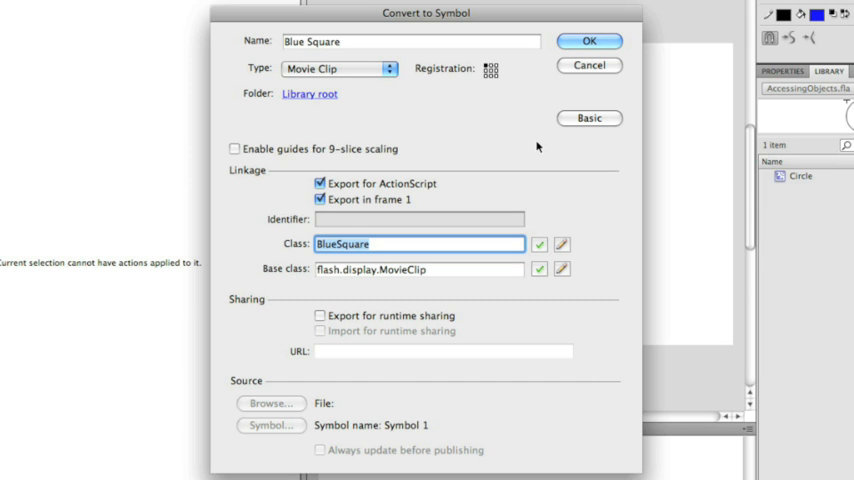
pyautogui.moveTo(474, 266)
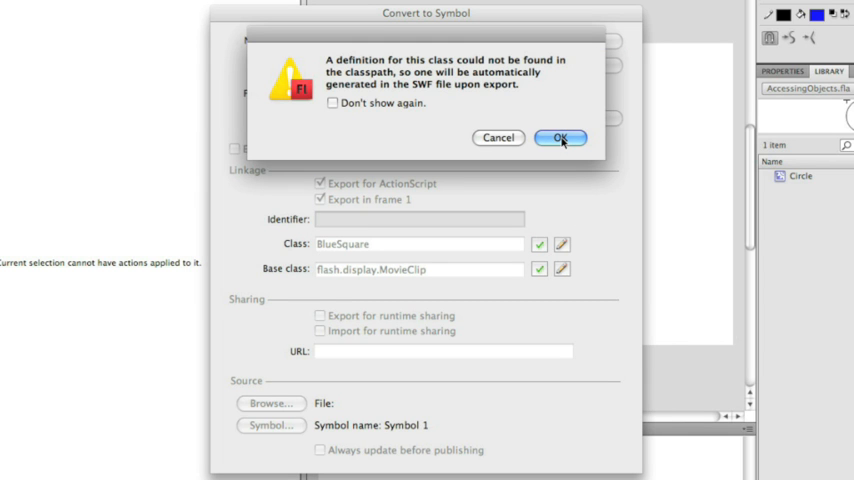
# Step: Accept the auto-generated class warning so Blue Square appears in the Library as BlueSquare
pyautogui.click(560, 138)
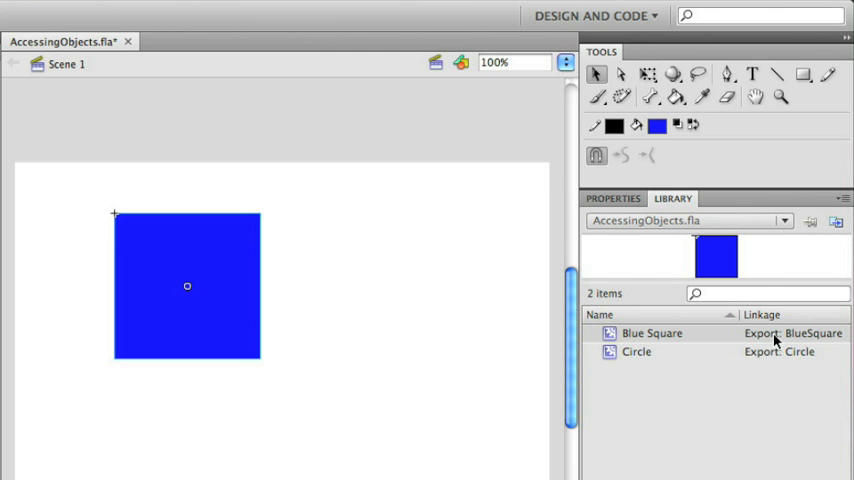
pyautogui.moveTo(798, 340)
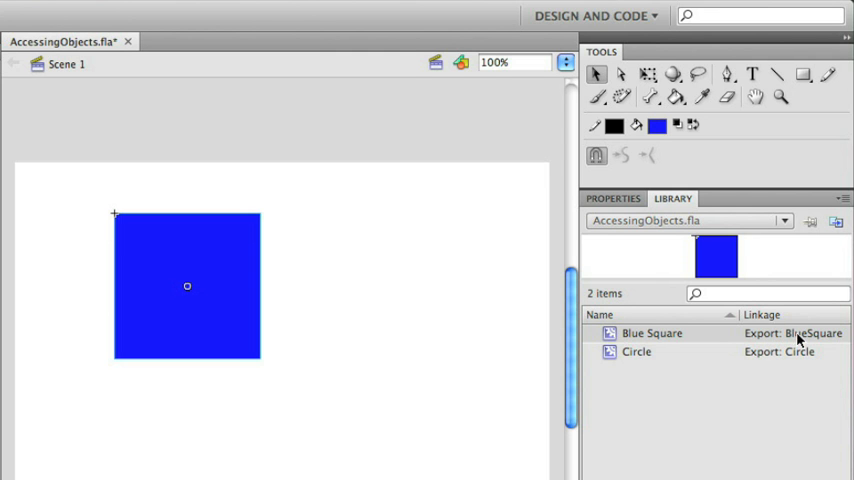